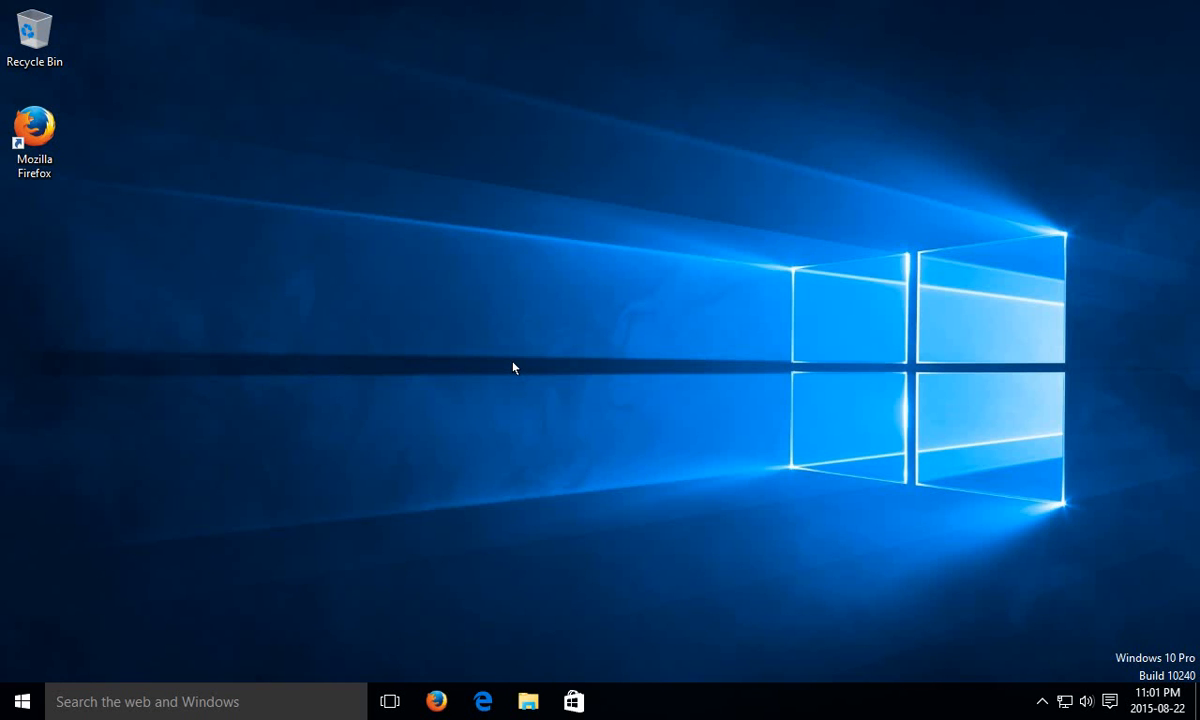
Launch Microsoft Edge from the taskbar onto the Google Canada home page
{"action": "left_click", "coordinate": [483, 700]}
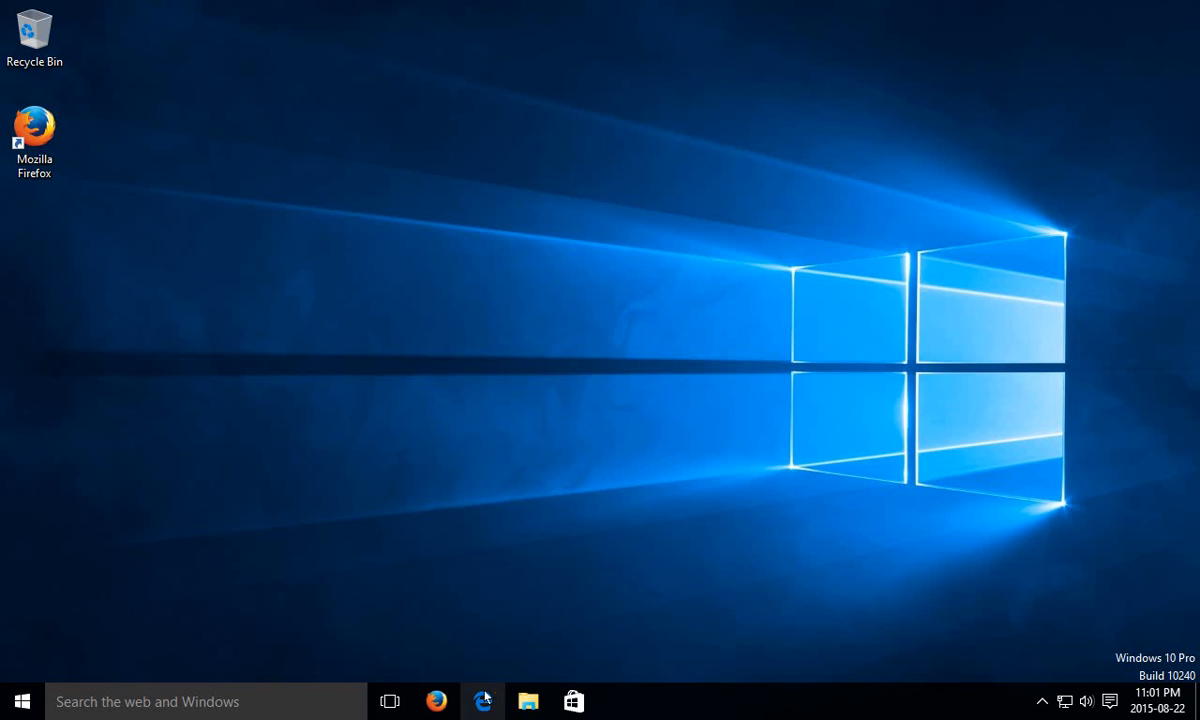
{"action": "left_click", "coordinate": [483, 700]}
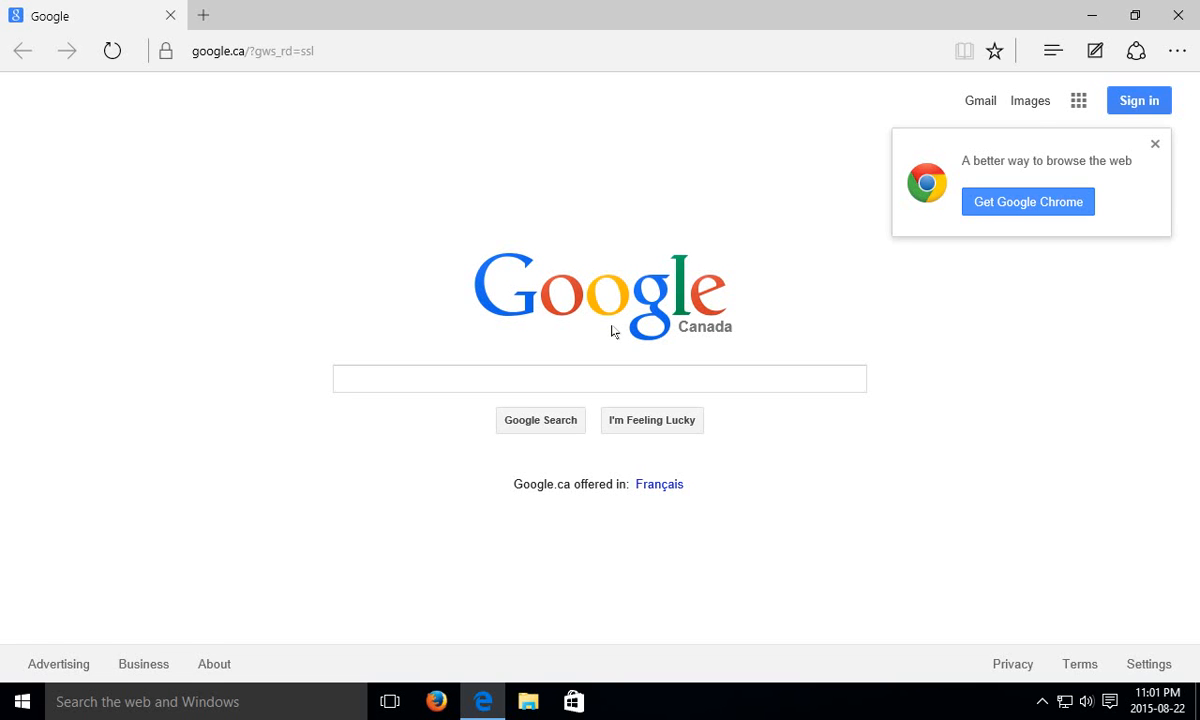
{"action": "mouse_move", "coordinate": [1051, 50]}
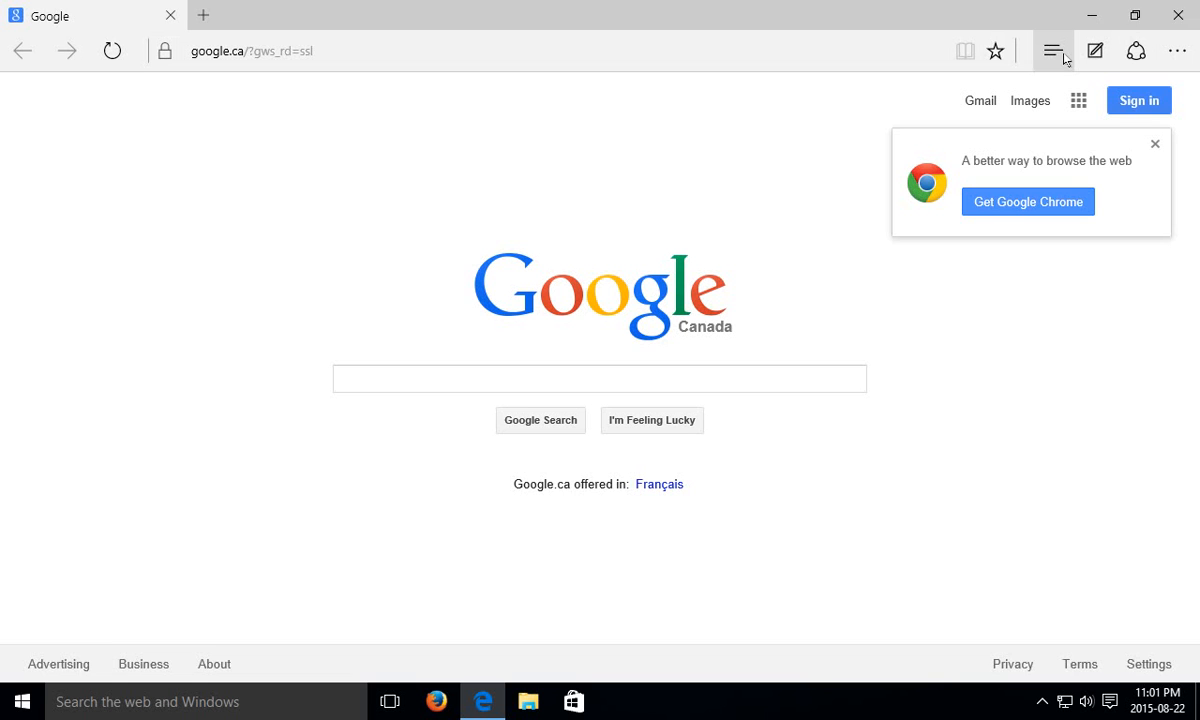
{"action": "mouse_move", "coordinate": [1052, 51]}
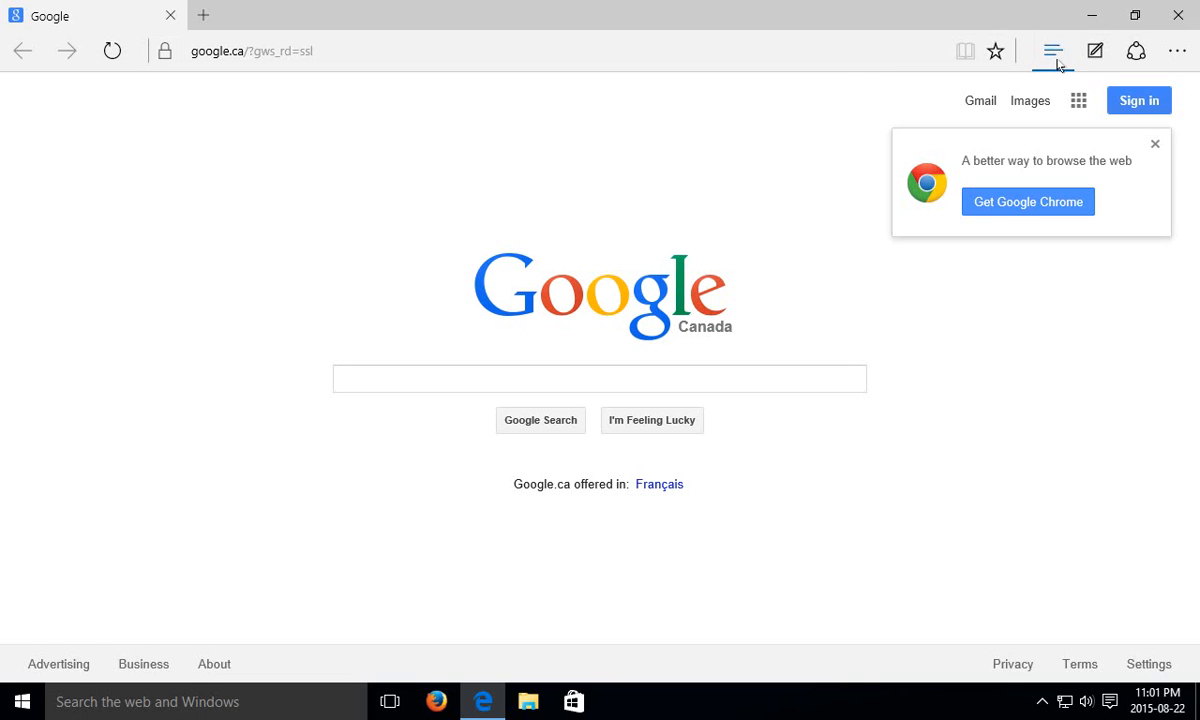
Open the hub pane and browse History, Reading list, then Favourites
{"action": "left_click", "coordinate": [1052, 51]}
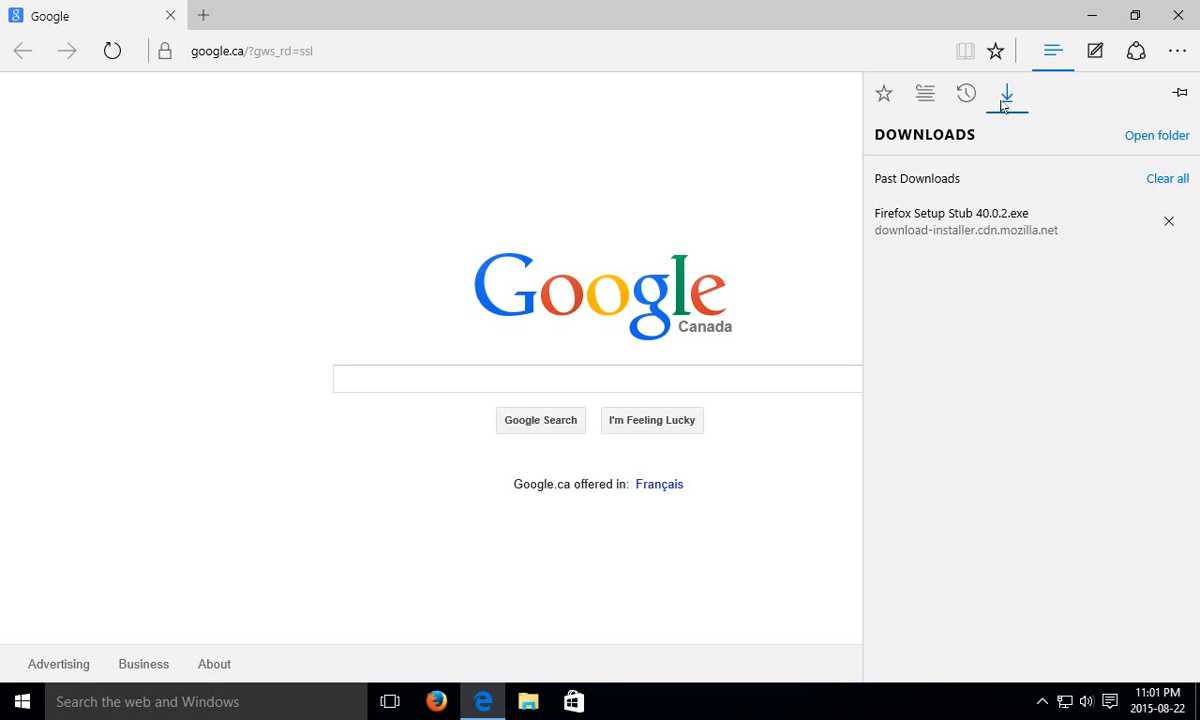
{"action": "left_click", "coordinate": [964, 93]}
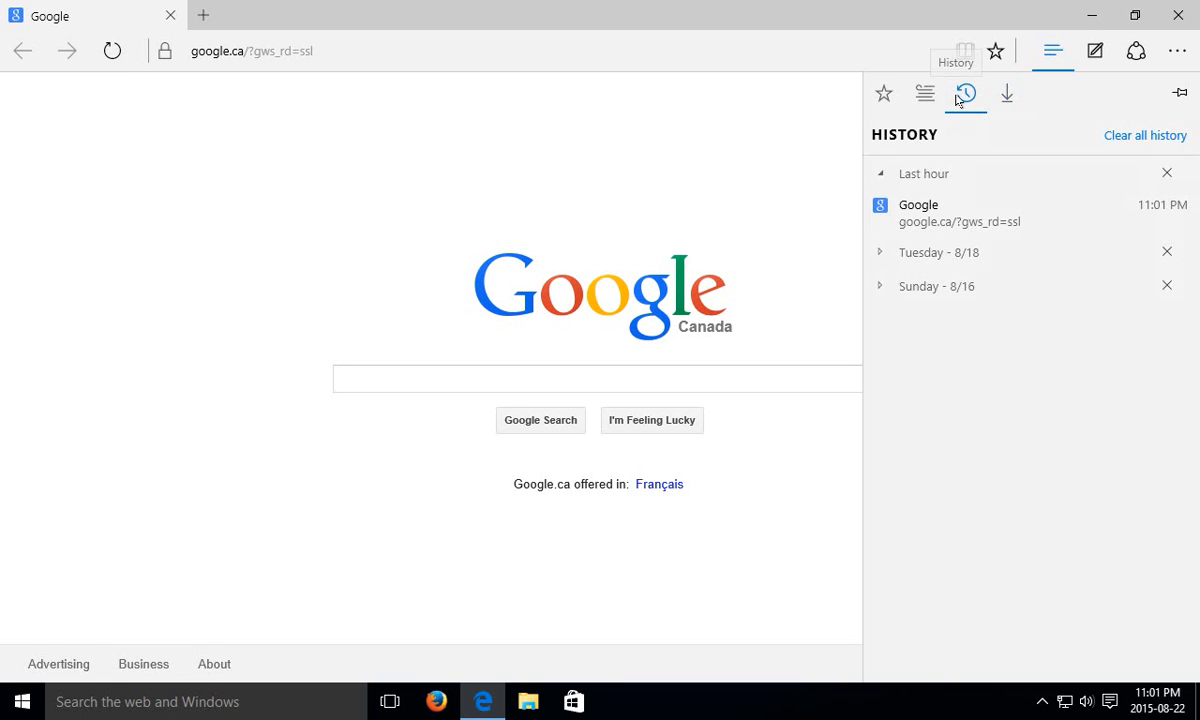
{"action": "left_click", "coordinate": [924, 93]}
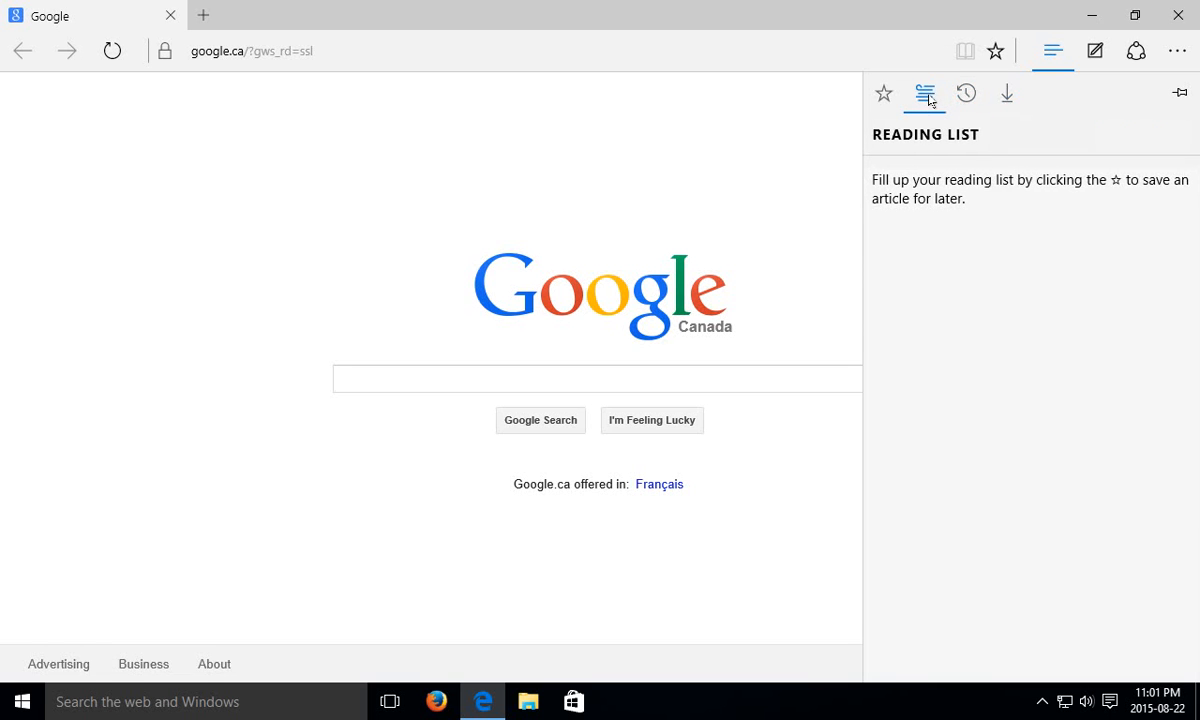
{"action": "left_click", "coordinate": [883, 93]}
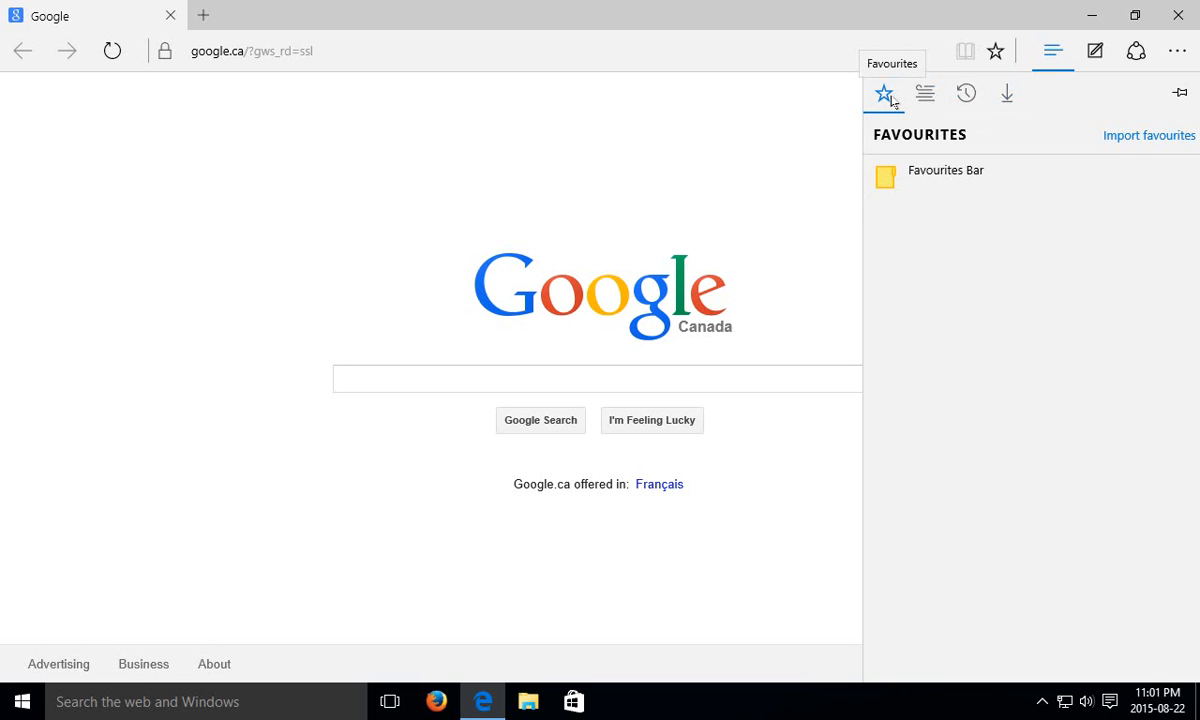
{"action": "mouse_move", "coordinate": [883, 94]}
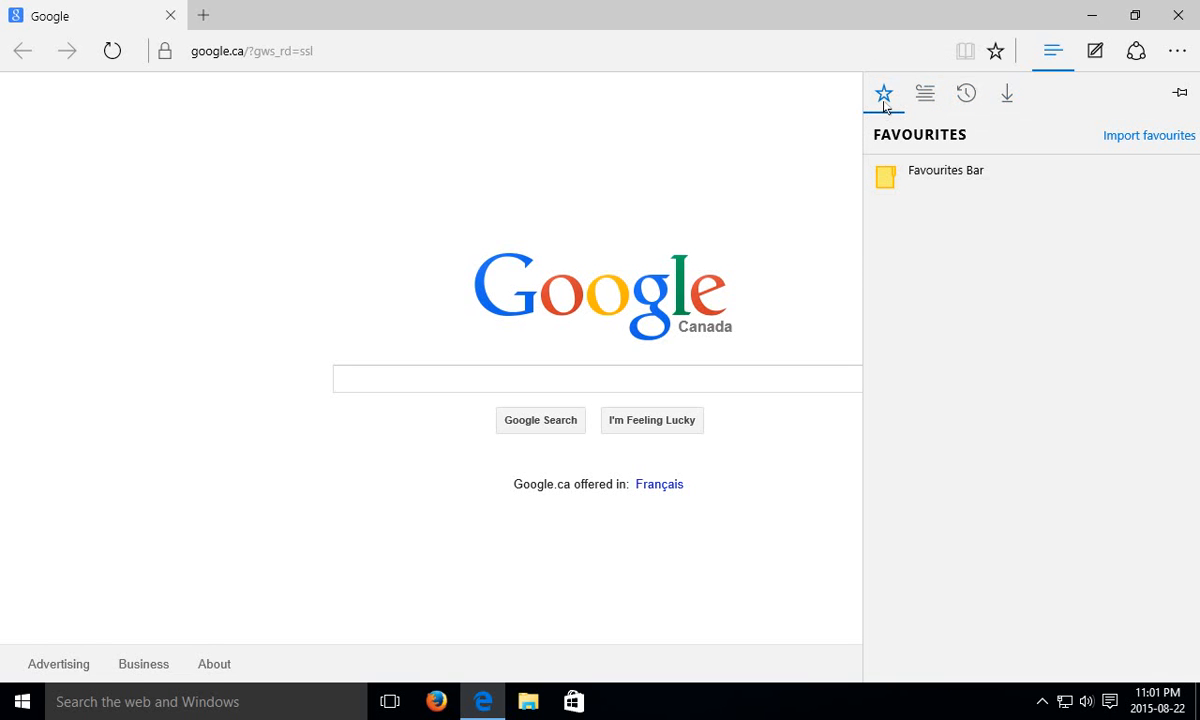
{"action": "mouse_move", "coordinate": [882, 93]}
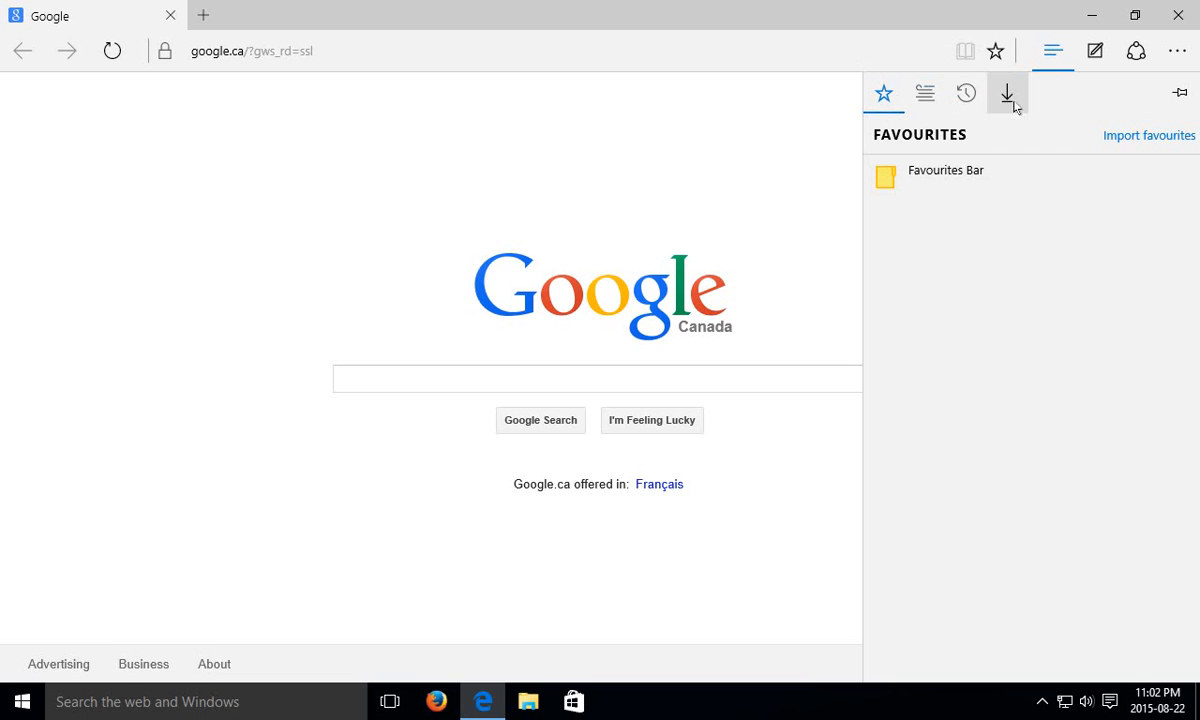
{"action": "mouse_move", "coordinate": [1008, 108]}
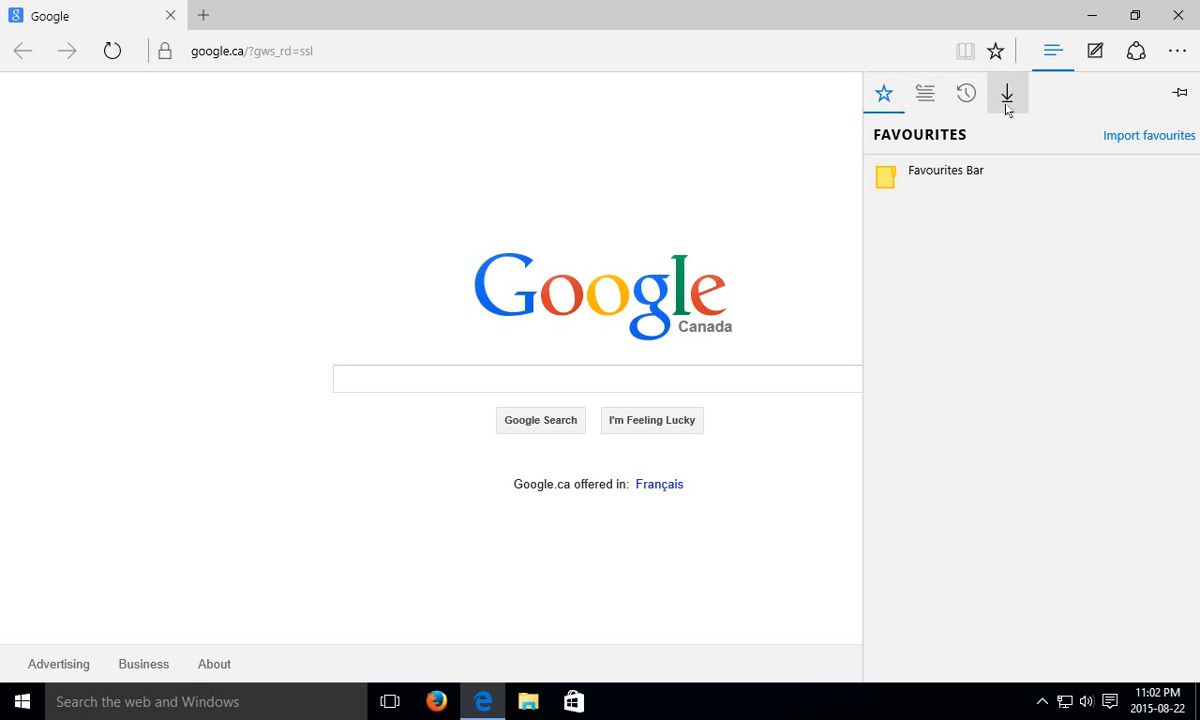
Clear all downloads, removing the Firefox Setup Stub entry
{"action": "left_click", "coordinate": [1006, 93]}
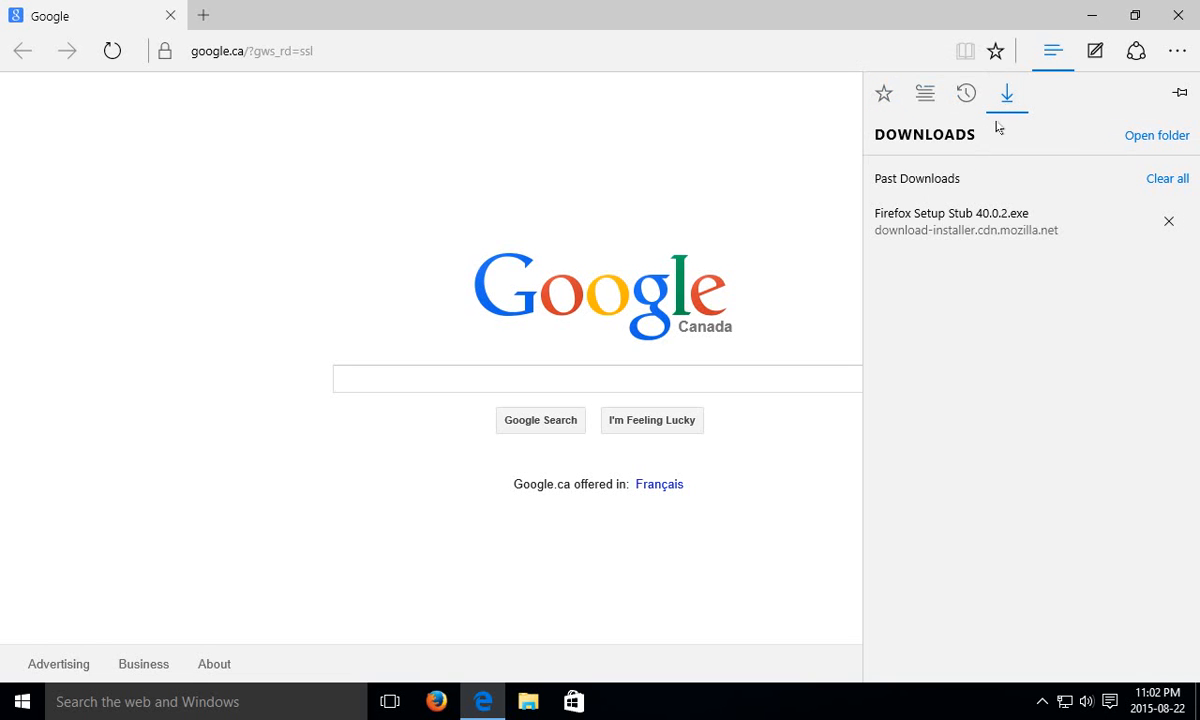
{"action": "mouse_move", "coordinate": [967, 226]}
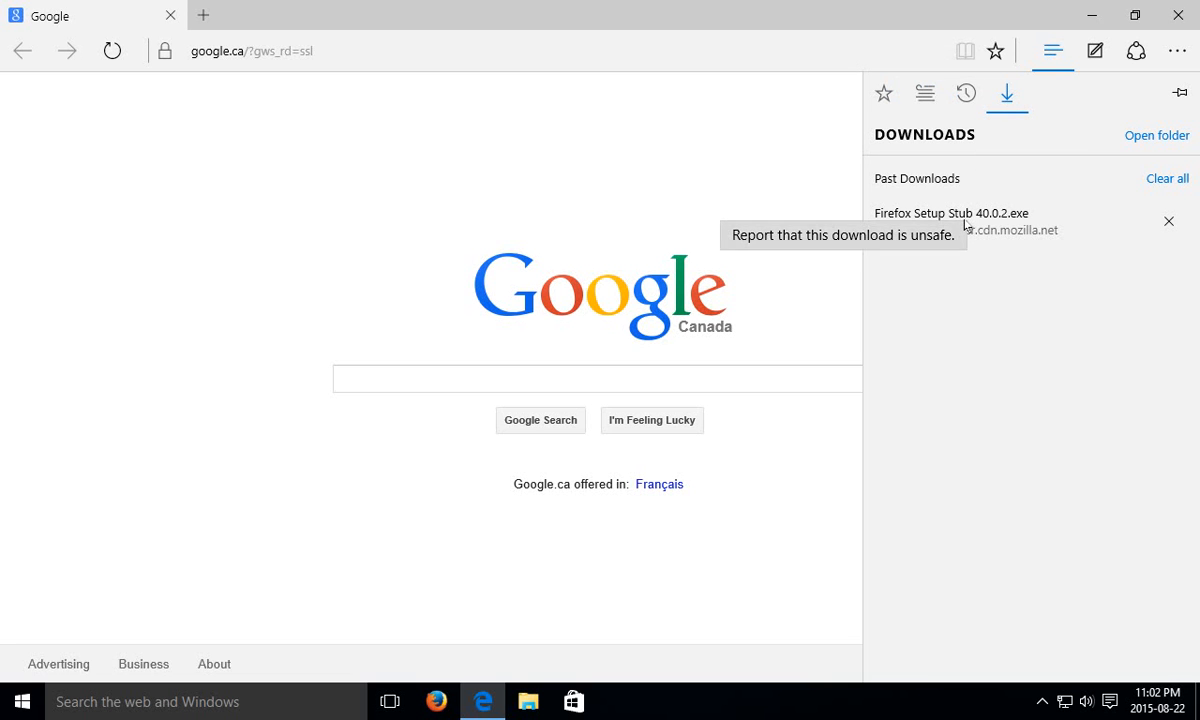
{"action": "mouse_move", "coordinate": [868, 238]}
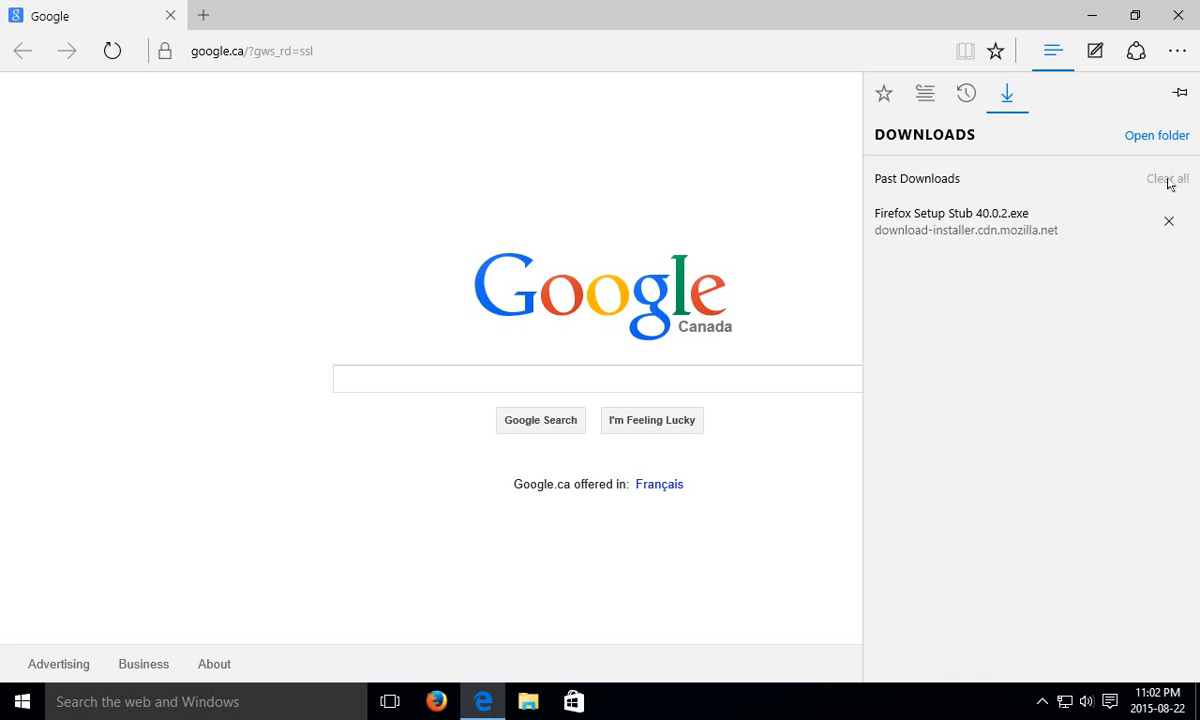
{"action": "left_click", "coordinate": [1165, 178]}
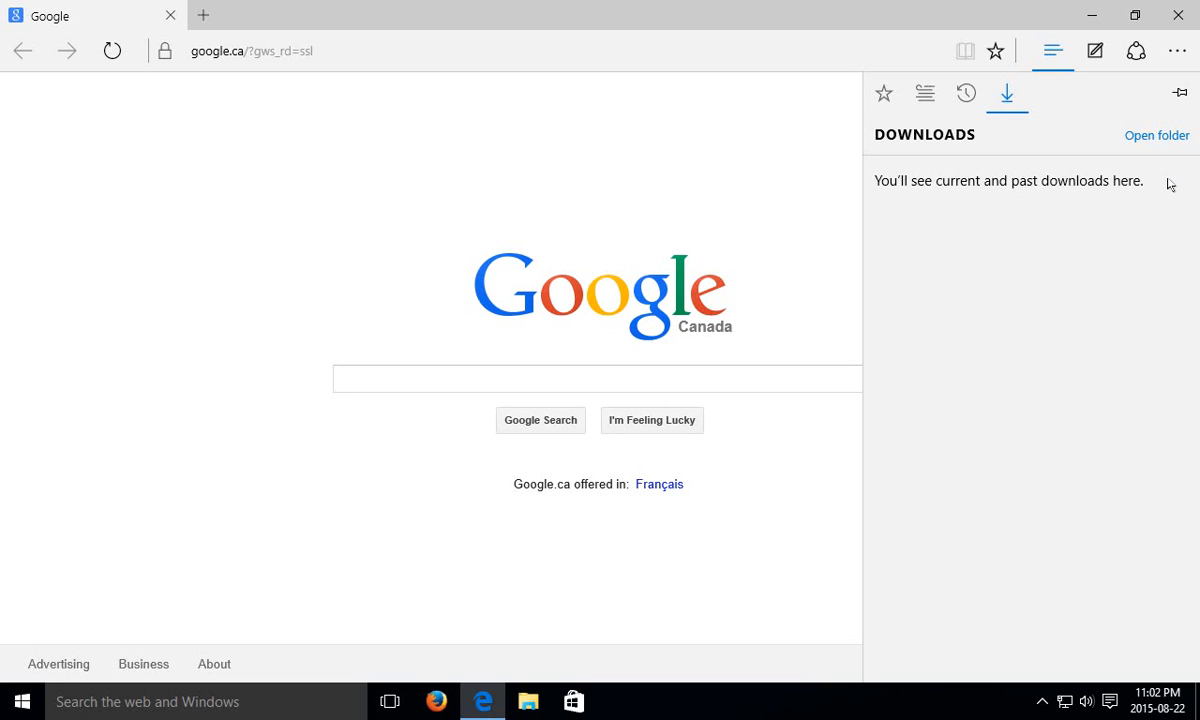
Close and reopen the hub pane, returning to the empty Downloads list
{"action": "left_click", "coordinate": [1052, 51]}
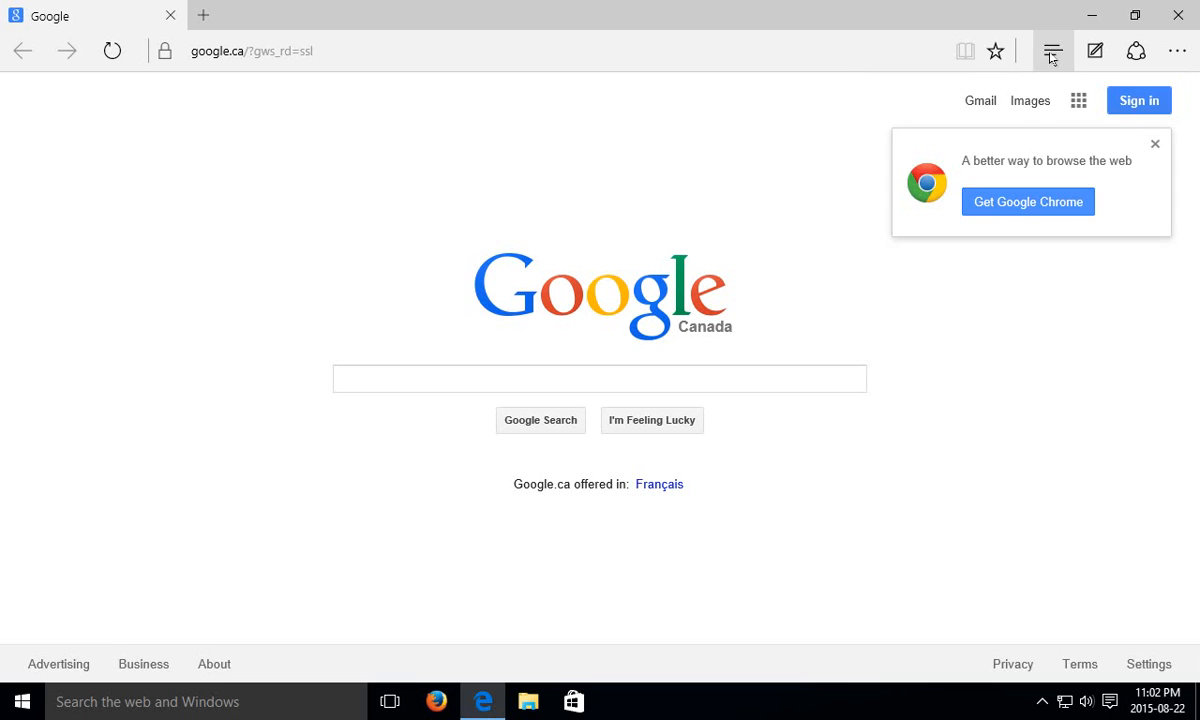
{"action": "left_click", "coordinate": [1051, 51]}
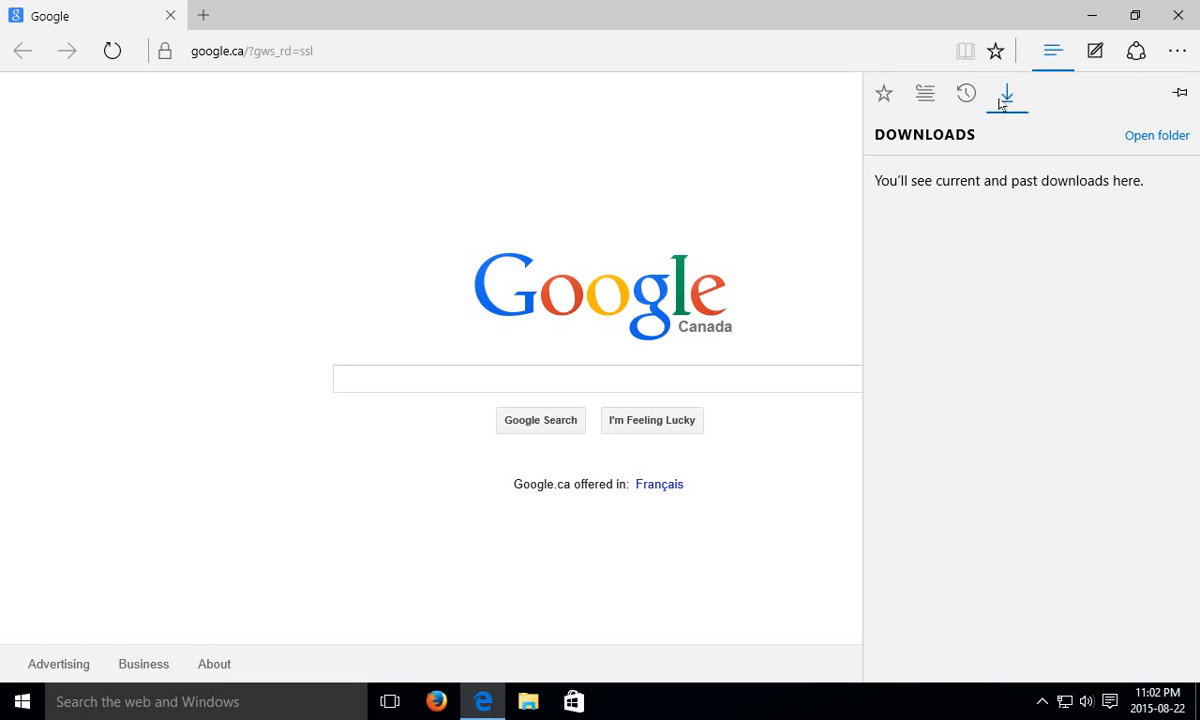
{"action": "mouse_move", "coordinate": [1005, 95]}
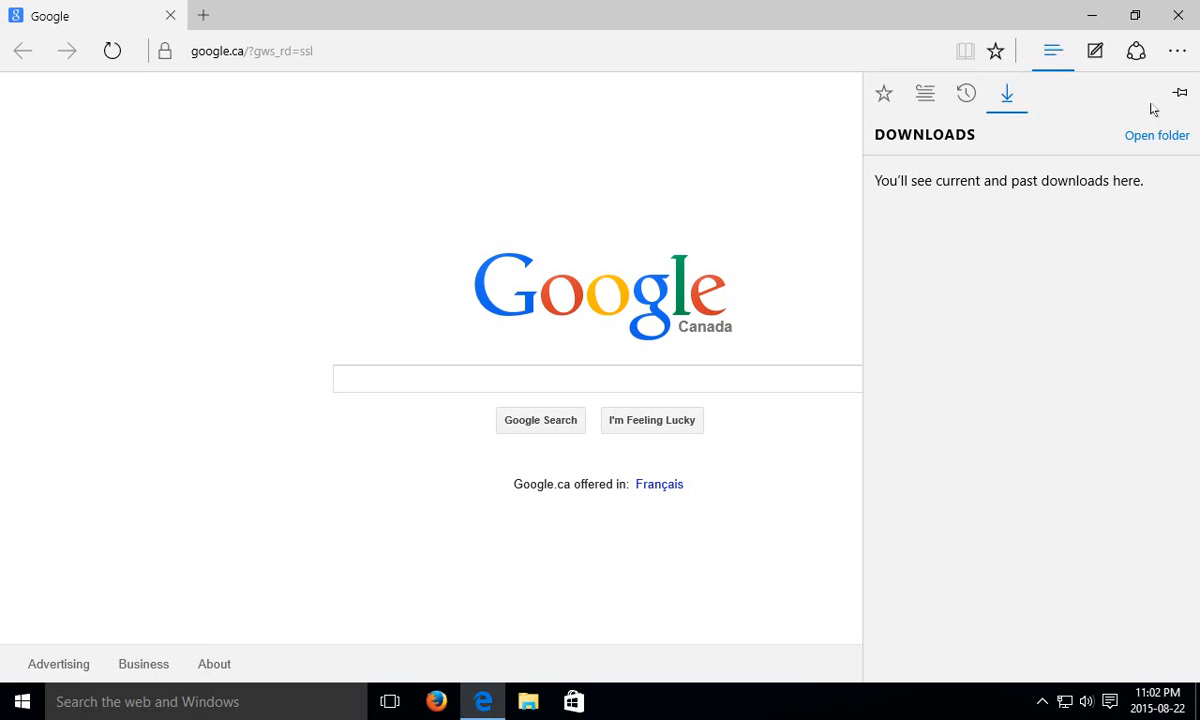
{"action": "mouse_move", "coordinate": [1181, 93]}
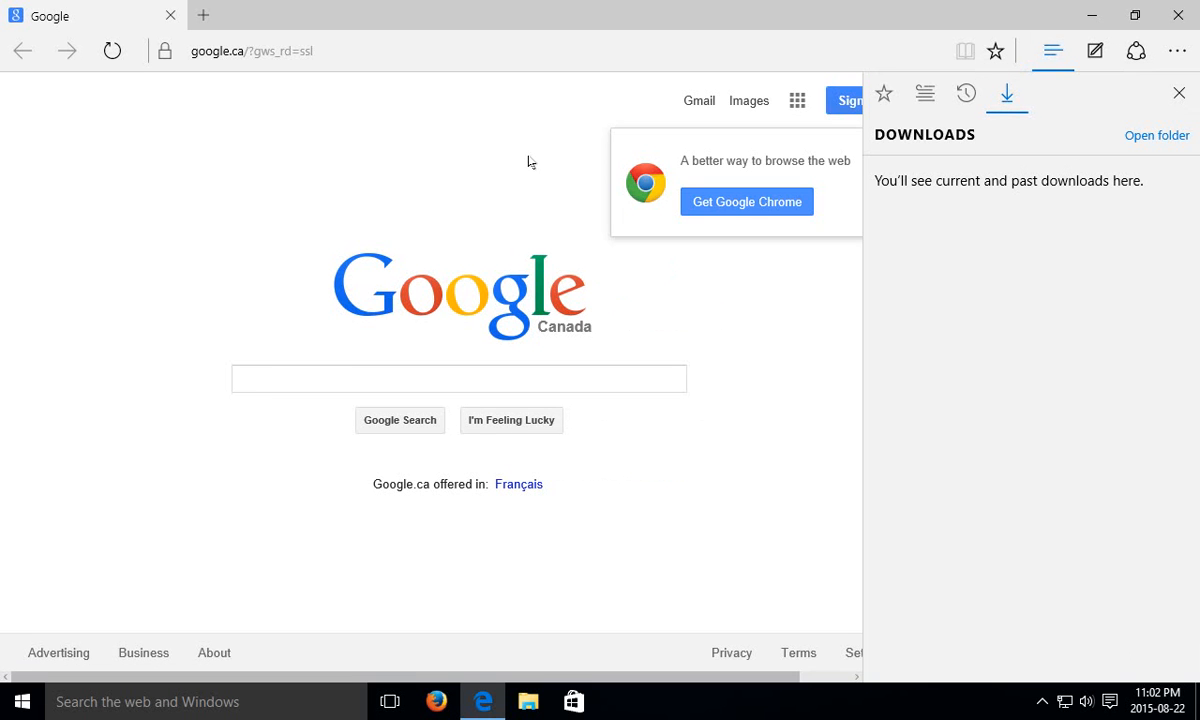
{"action": "mouse_move", "coordinate": [643, 672]}
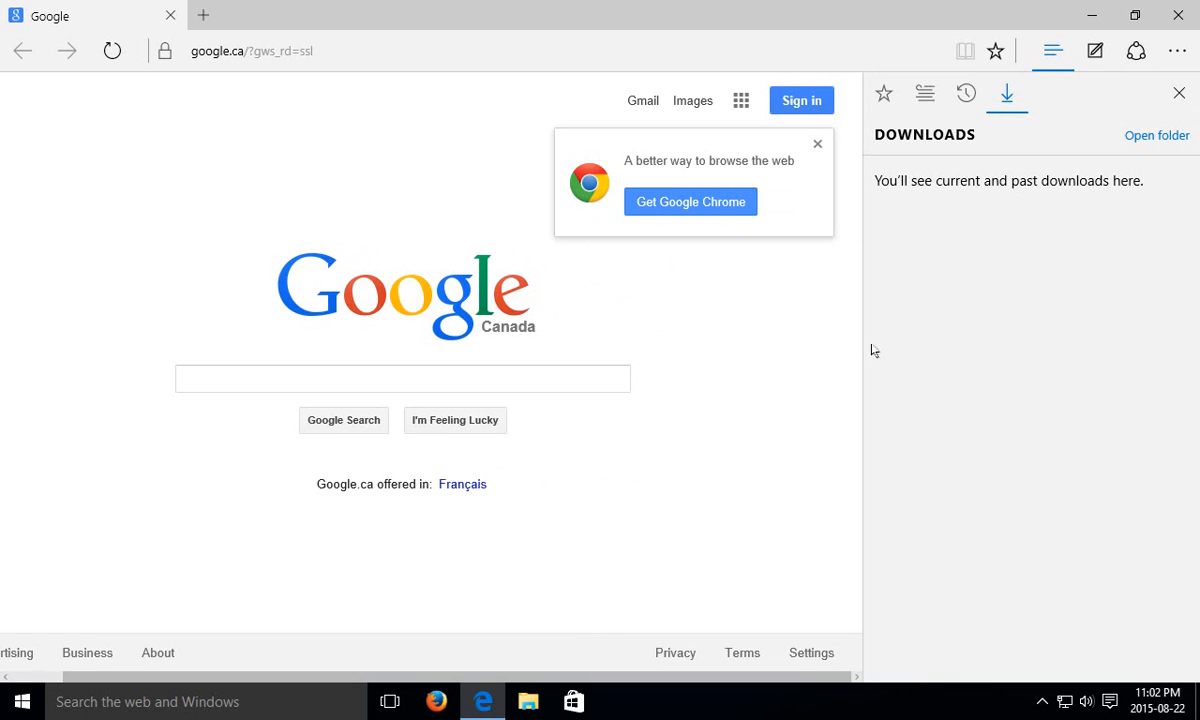
{"action": "mouse_move", "coordinate": [865, 350]}
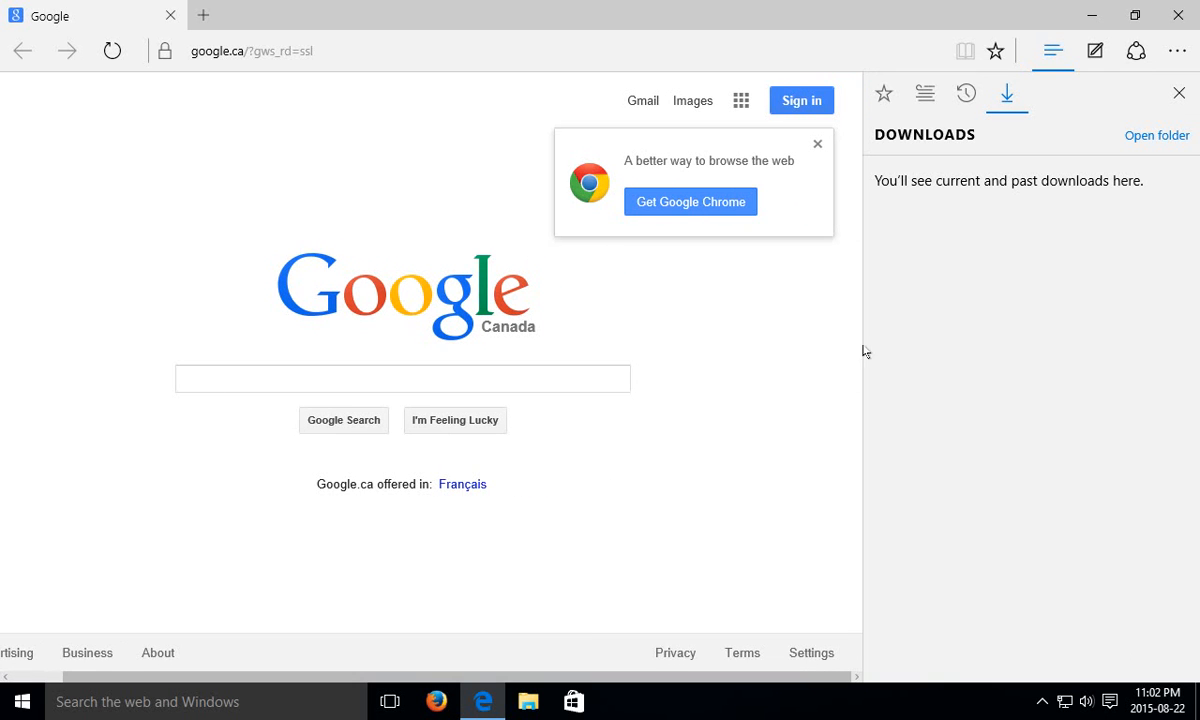
Glance at History and Favourites, then close the pinned hub pane
{"action": "left_click", "coordinate": [965, 93]}
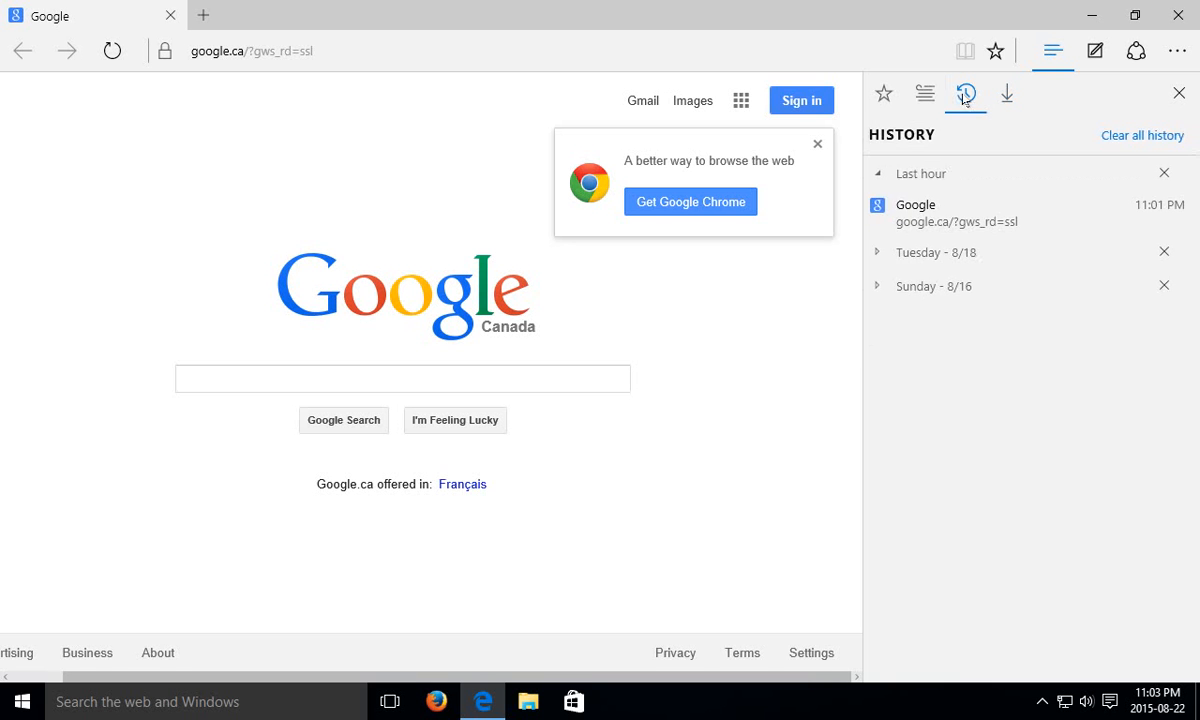
{"action": "left_click", "coordinate": [883, 93]}
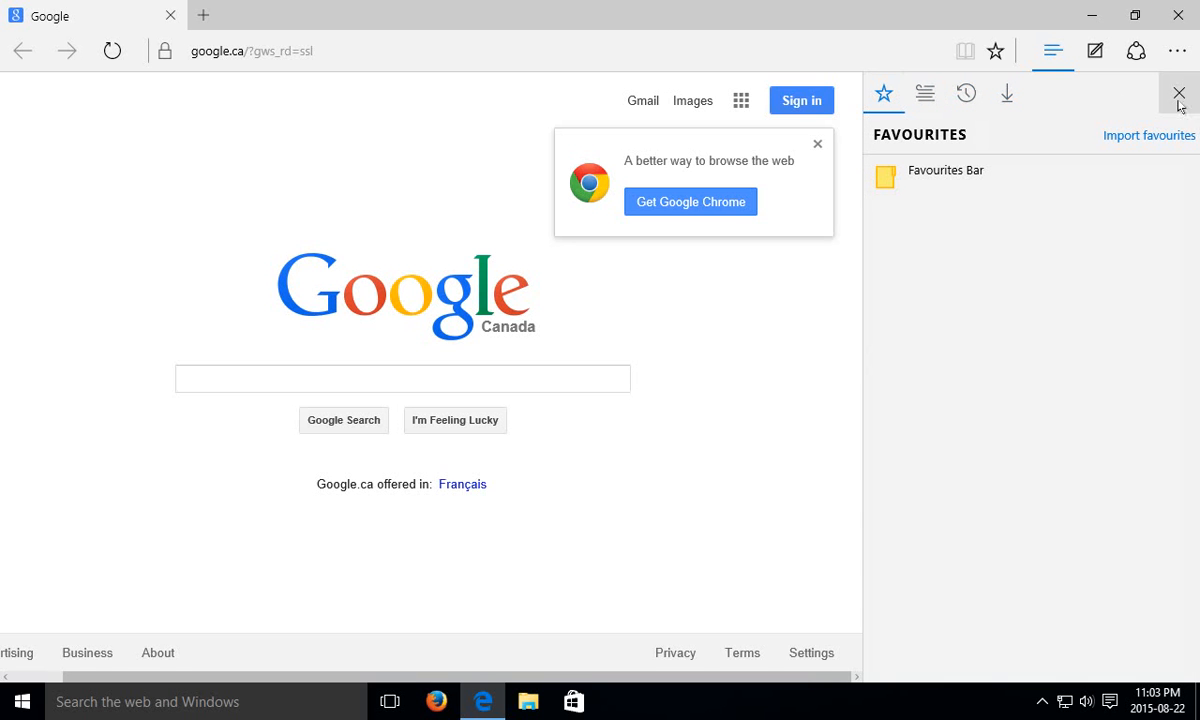
{"action": "mouse_move", "coordinate": [1178, 93]}
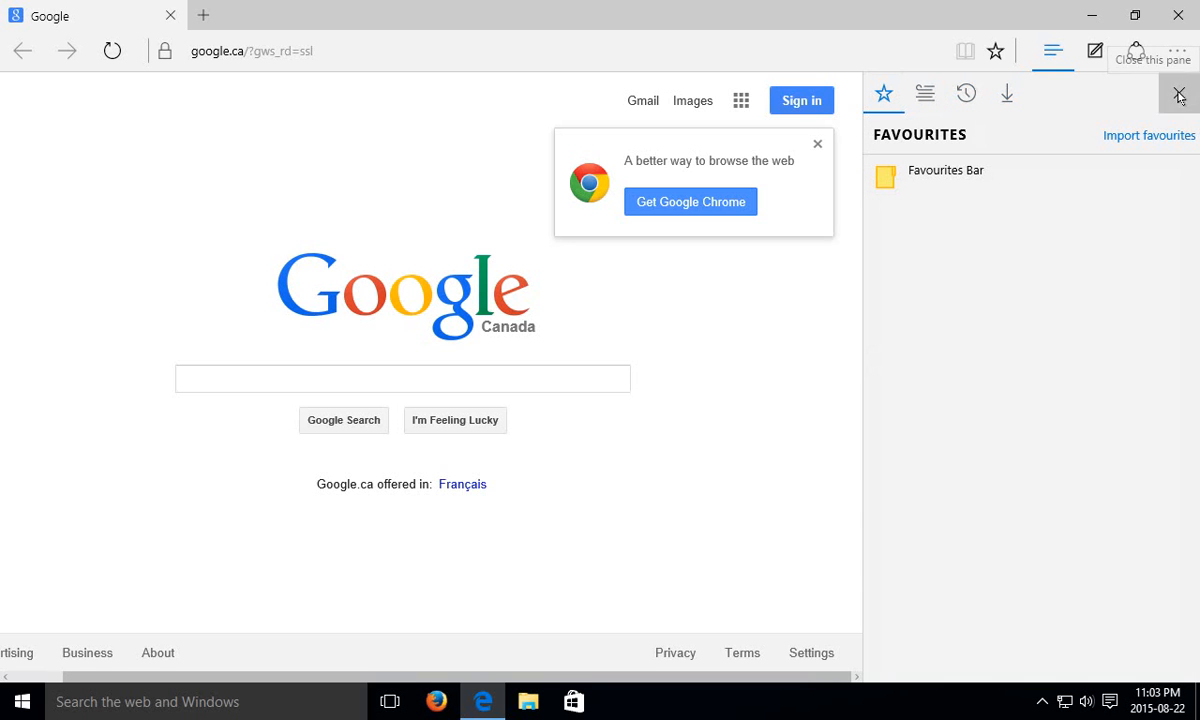
{"action": "left_click", "coordinate": [1178, 93]}
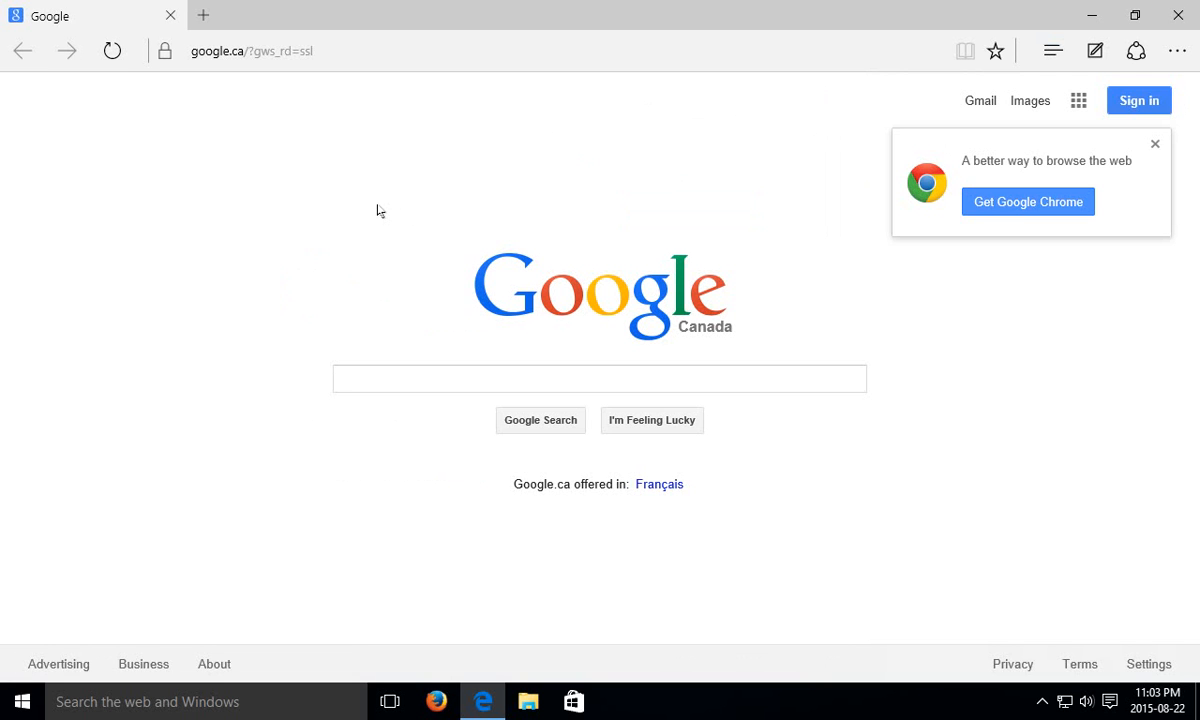